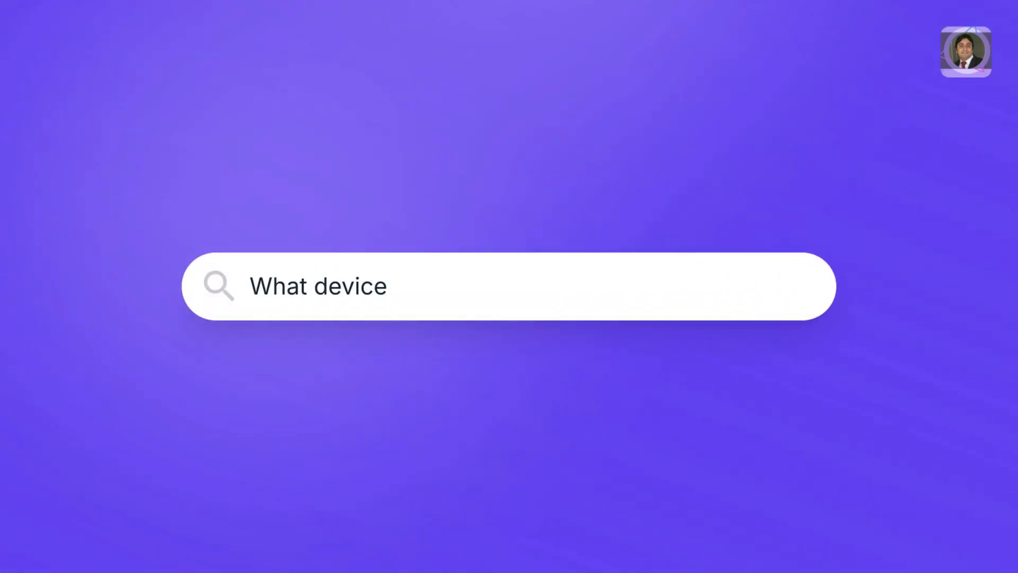
# Reach the Dynamic Lighting page via Start > Settings > Personalisation and enable foreground app lighting control.
pyautogui.write('s support Dynamic Lighting Feature?')
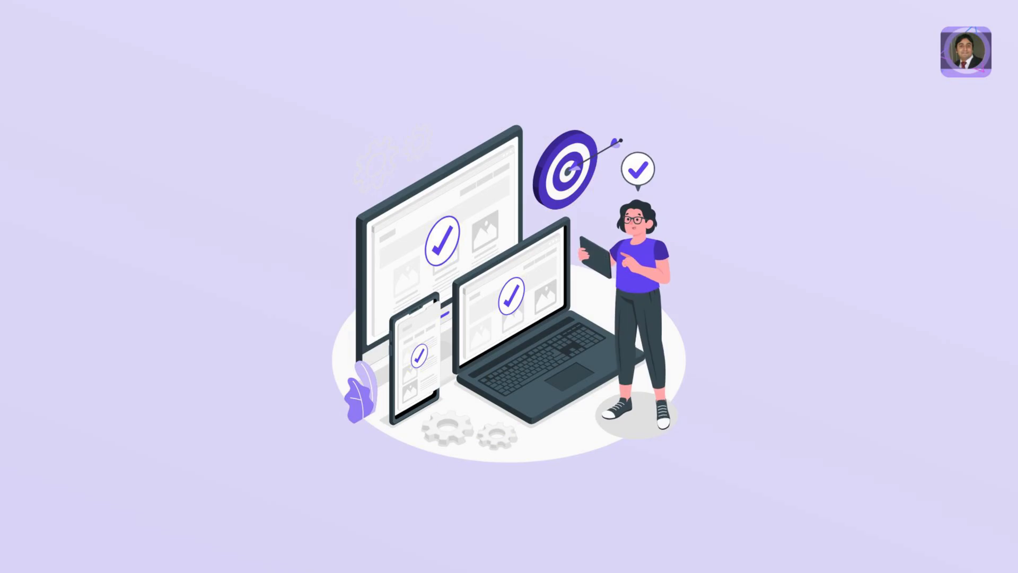
pyautogui.click(336, 517)
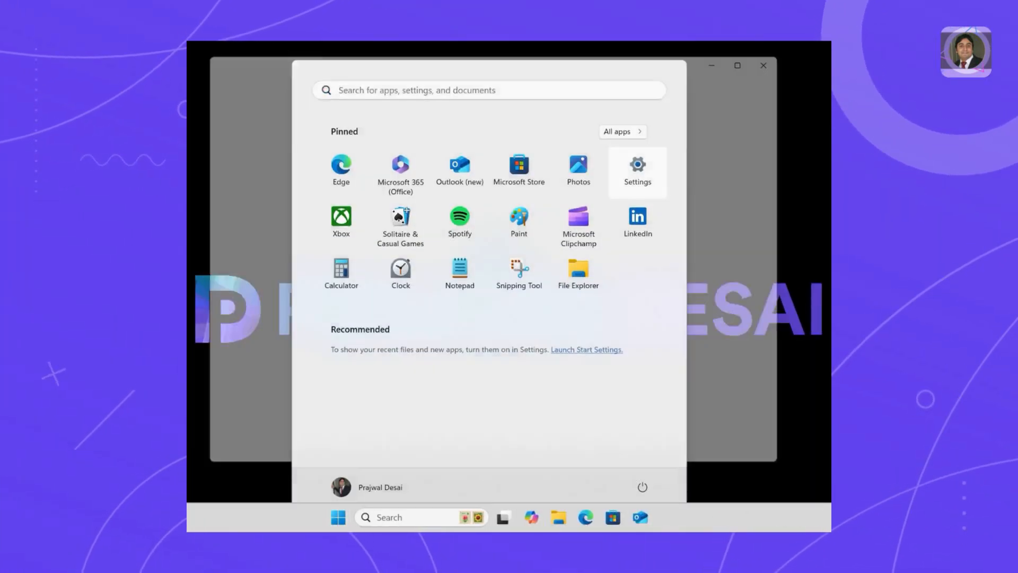
pyautogui.click(637, 166)
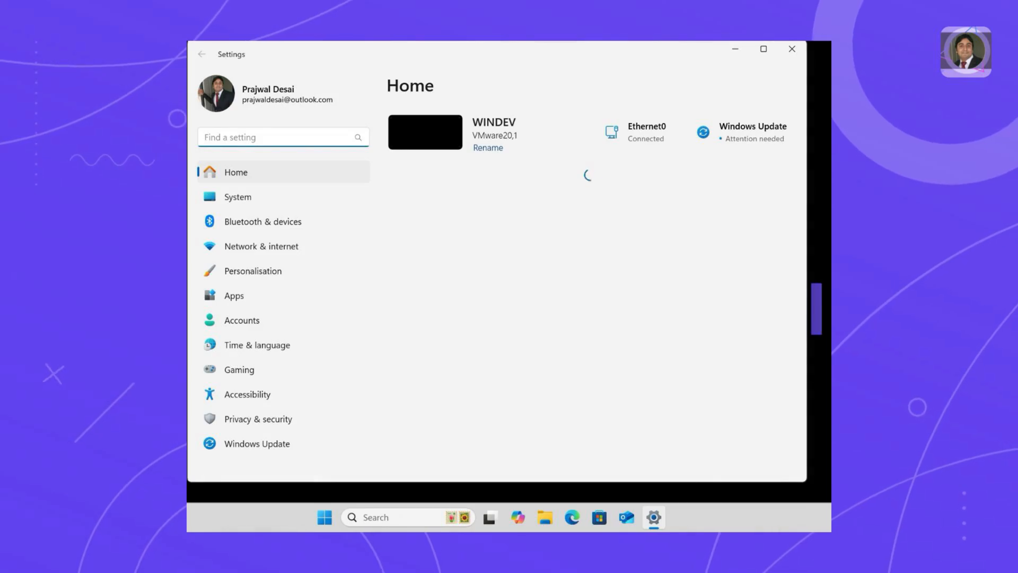
pyautogui.moveTo(252, 270)
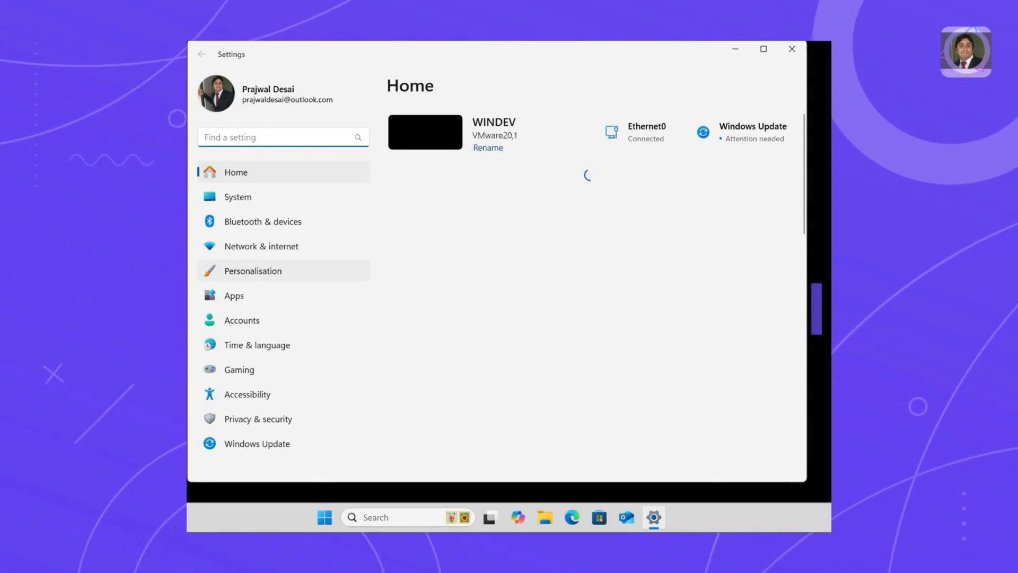
pyautogui.click(253, 271)
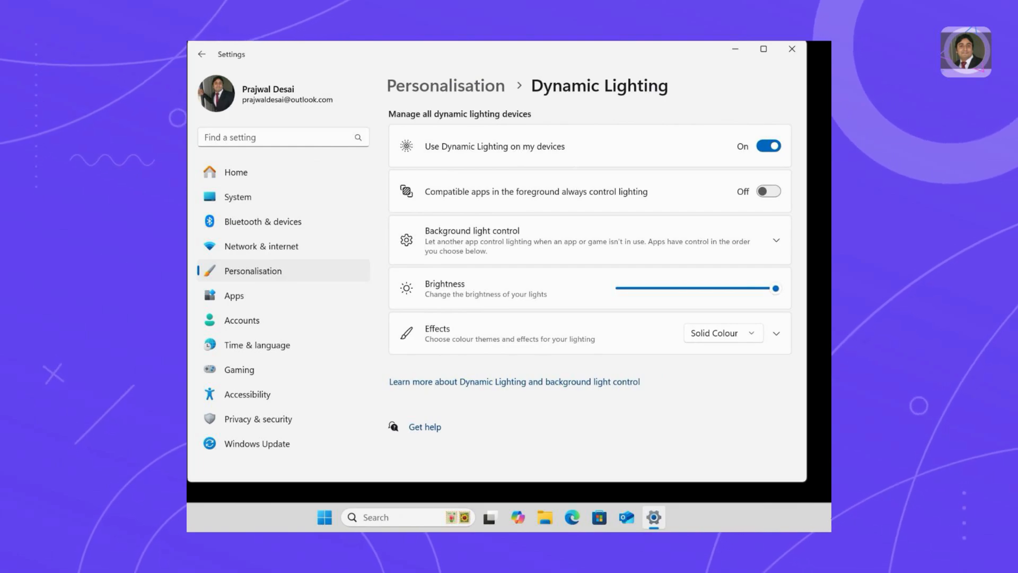
pyautogui.click(768, 190)
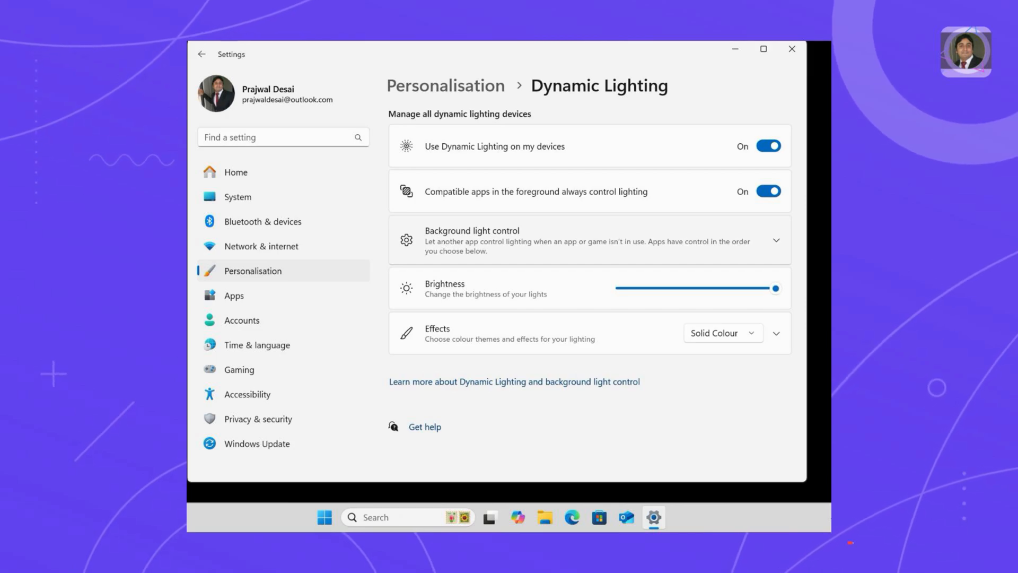
# Reveal the Dynamic Lighting Background Controller under Background light control, then keep foreground app control on.
pyautogui.click(775, 240)
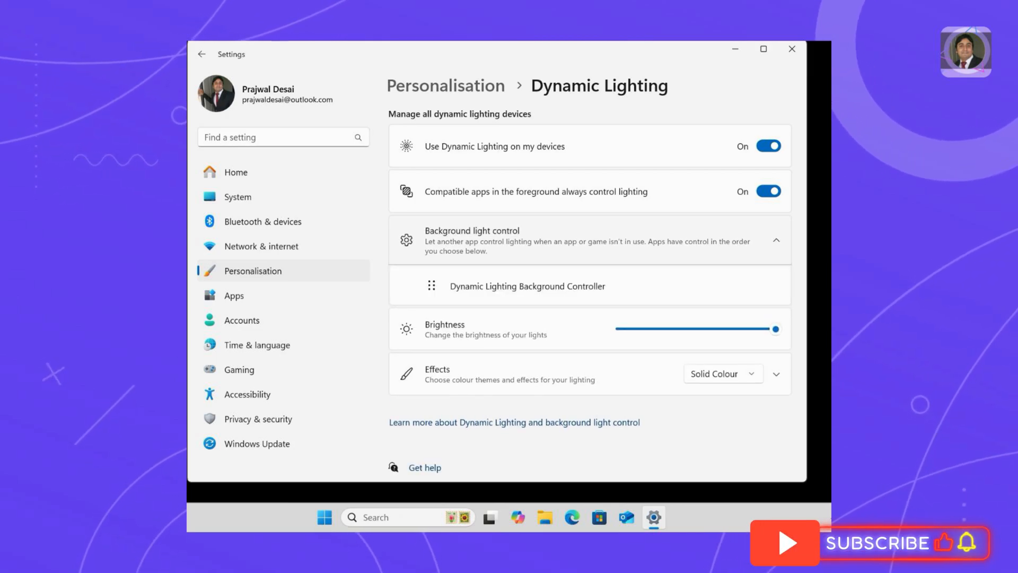
pyautogui.click(767, 191)
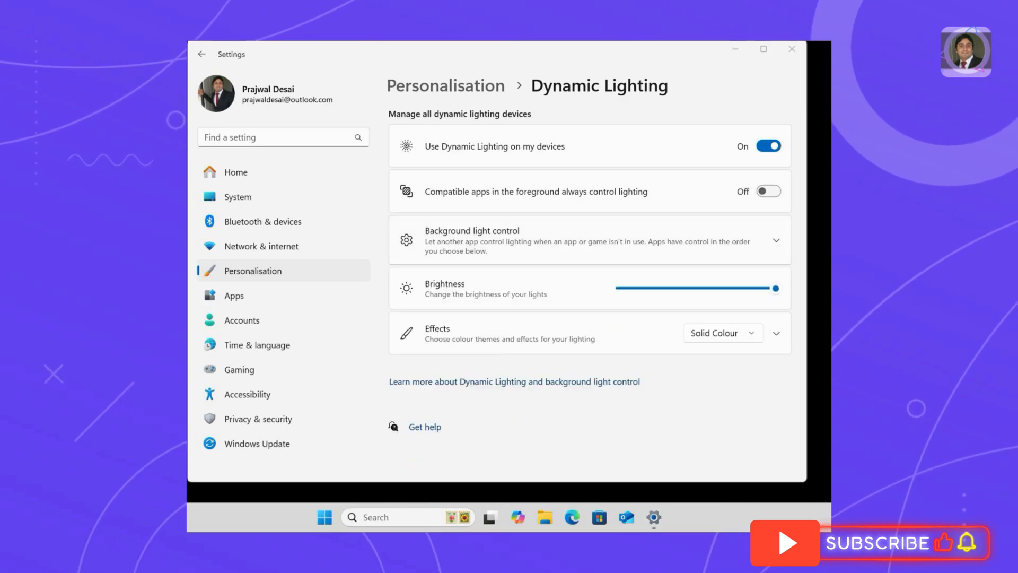
pyautogui.click(768, 191)
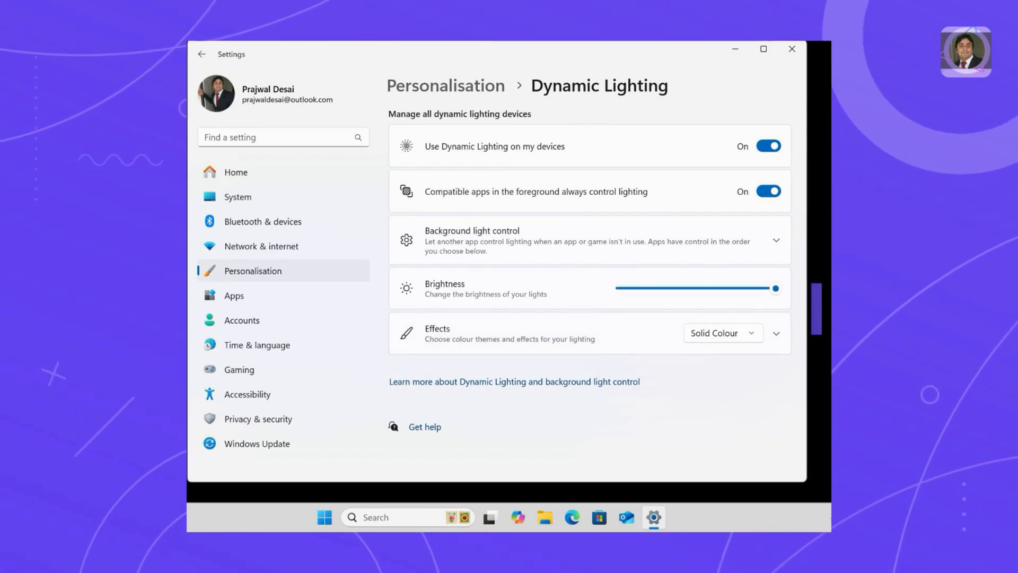
# Advance past the interlude slide and bring up the Start menu with Settings pinned.
pyautogui.click(721, 333)
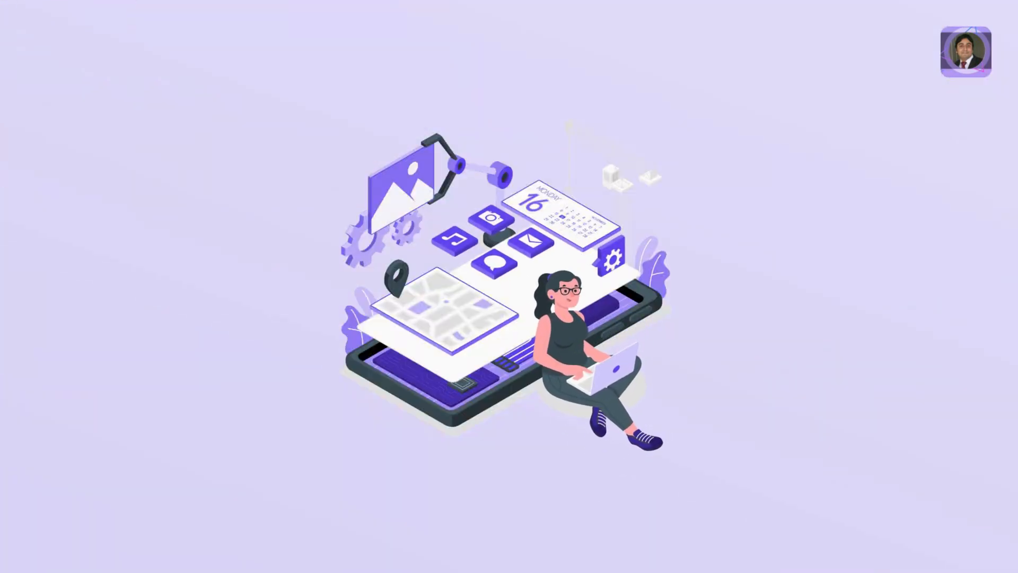
pyautogui.click(337, 517)
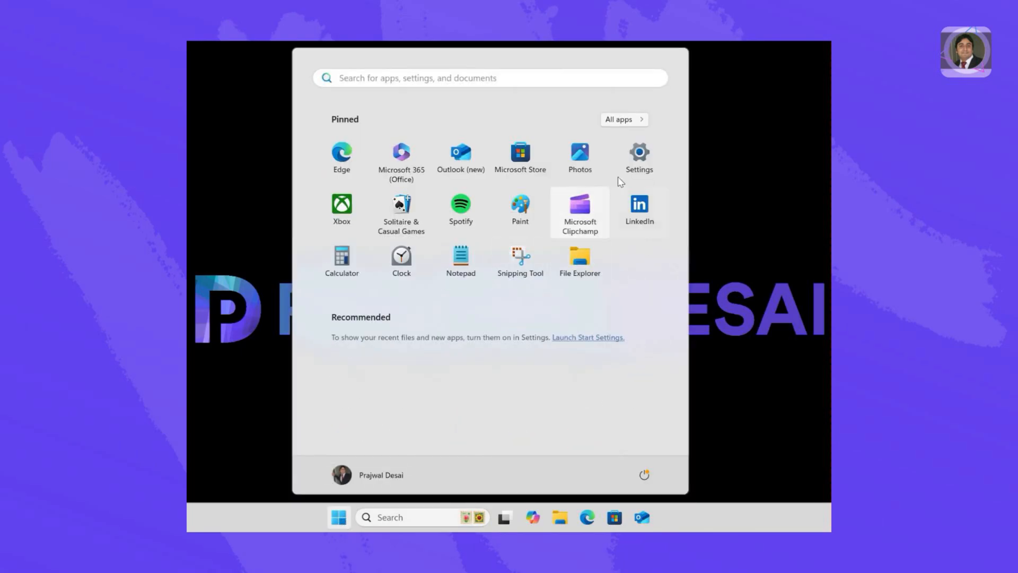
# Return to Personalisation > Dynamic Lighting and switch 'Use Dynamic Lighting on my devices' off.
pyautogui.click(637, 151)
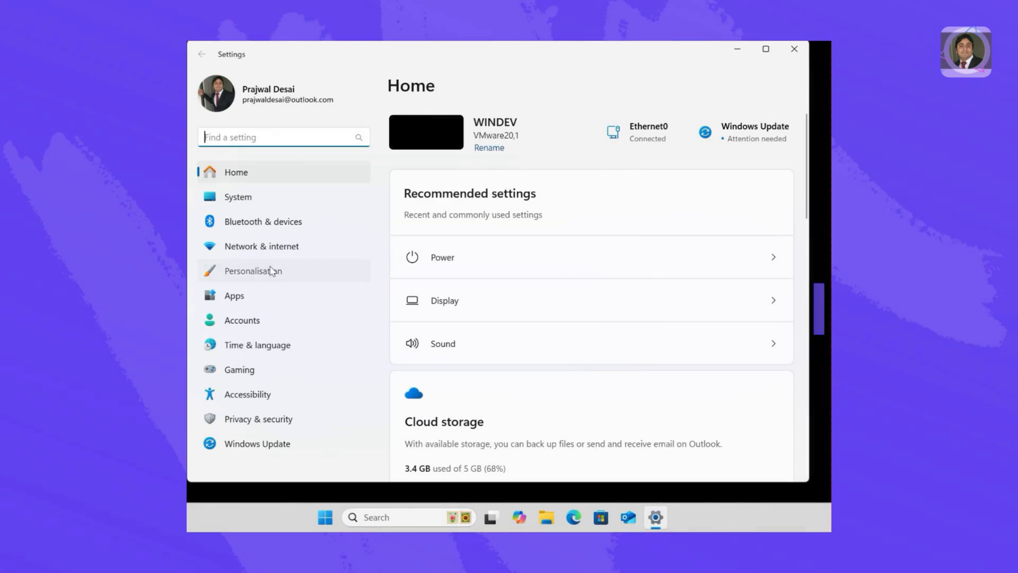
pyautogui.click(253, 270)
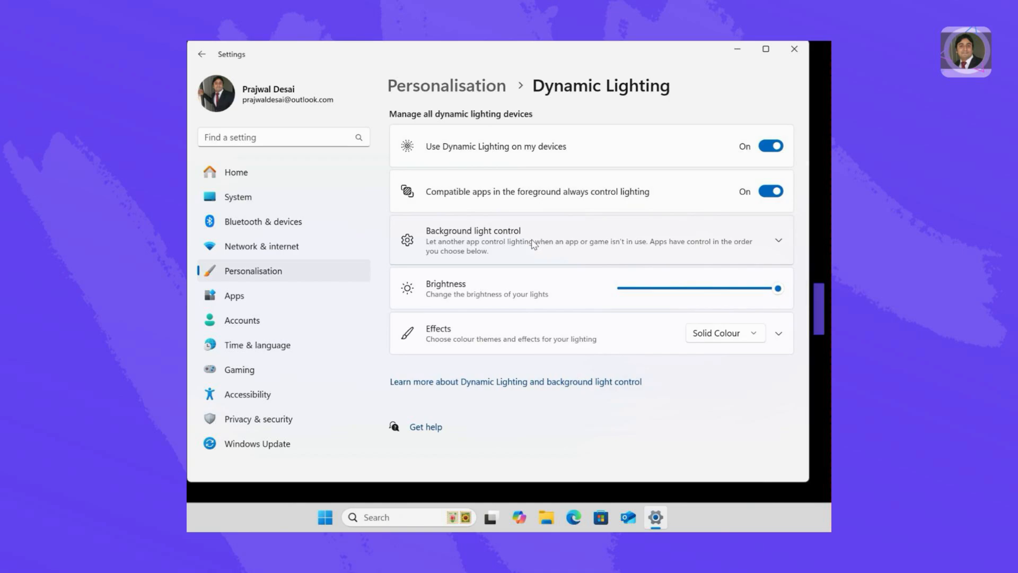
pyautogui.click(770, 145)
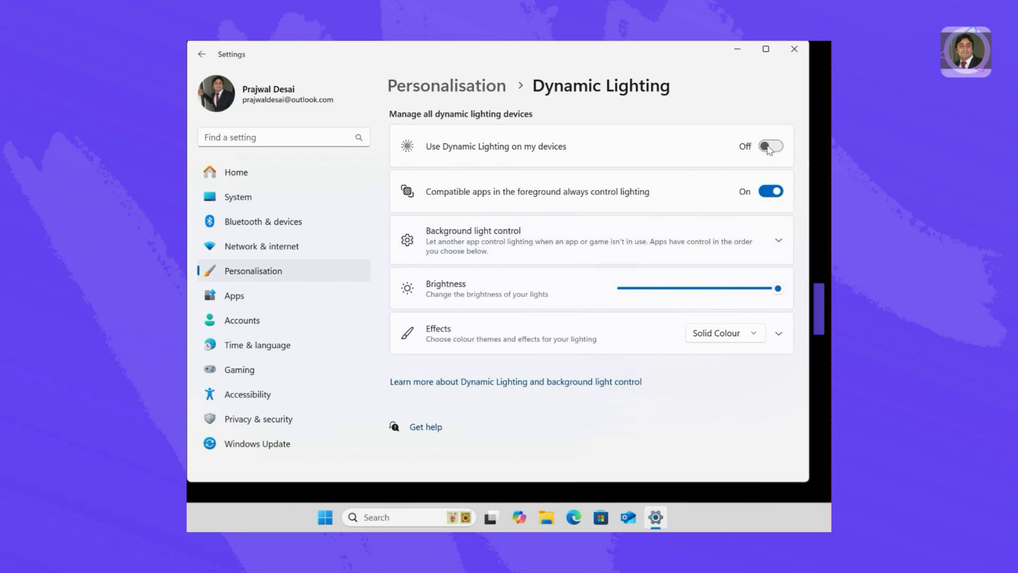
pyautogui.moveTo(779, 91)
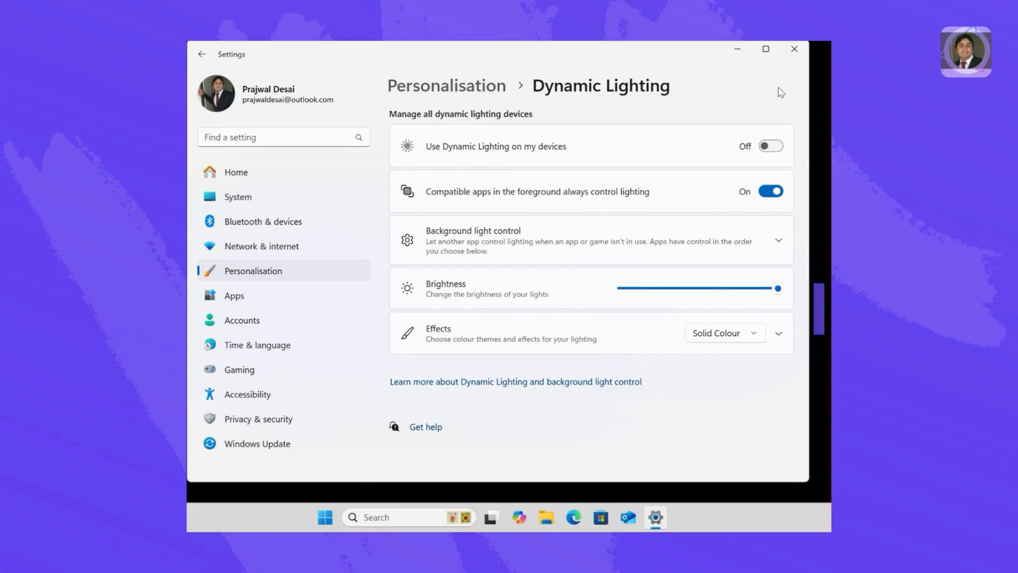